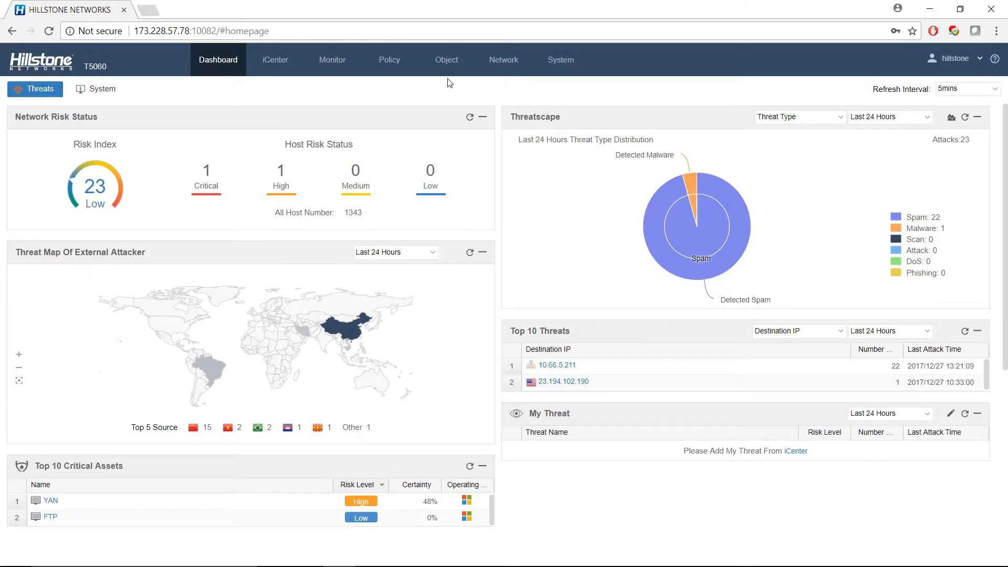
- Navigate to Object > Sandbox > Profile to show the seven existing sandbox profiles
{"action": "left_click", "coordinate": [447, 59]}
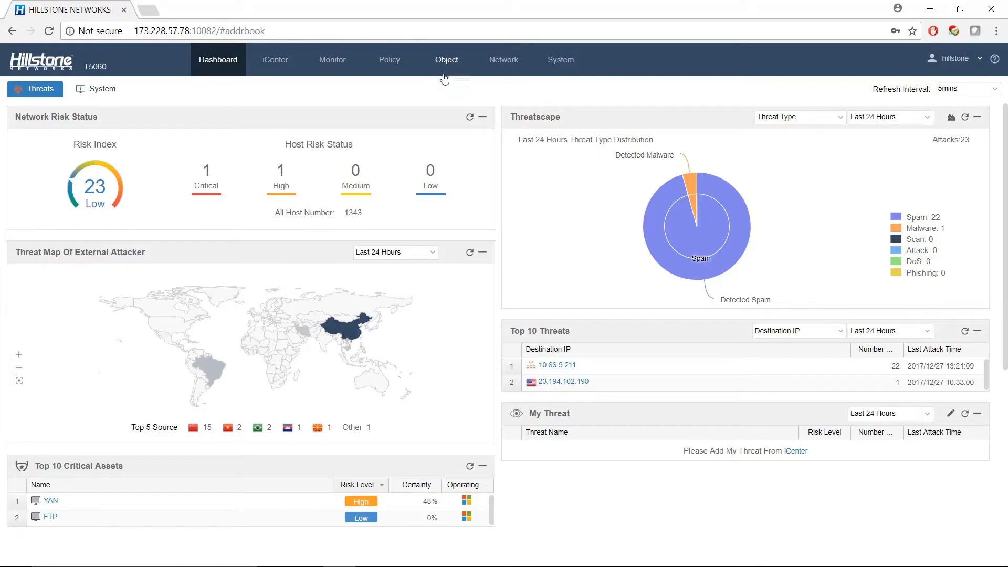
{"action": "left_click", "coordinate": [446, 58]}
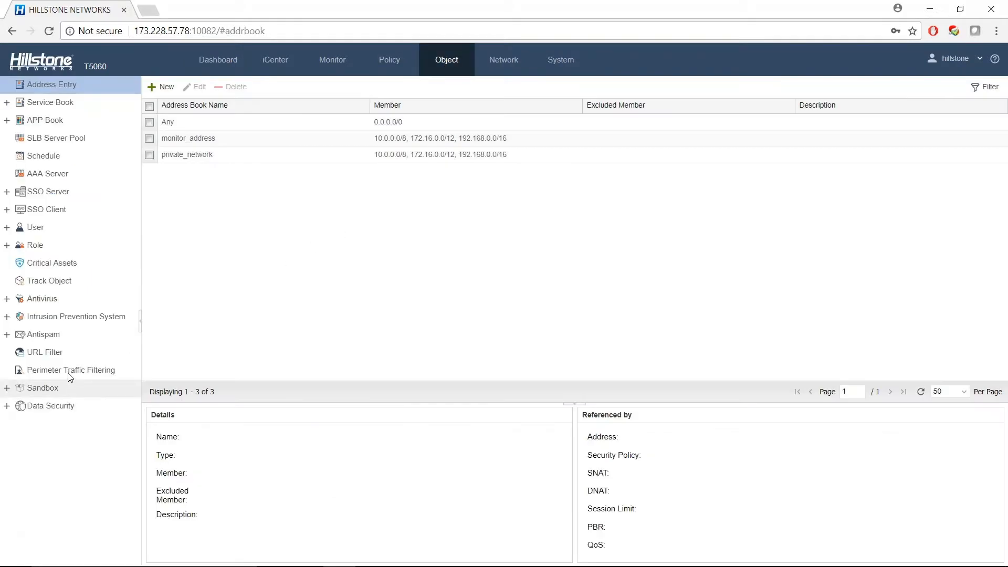
{"action": "left_click", "coordinate": [42, 387]}
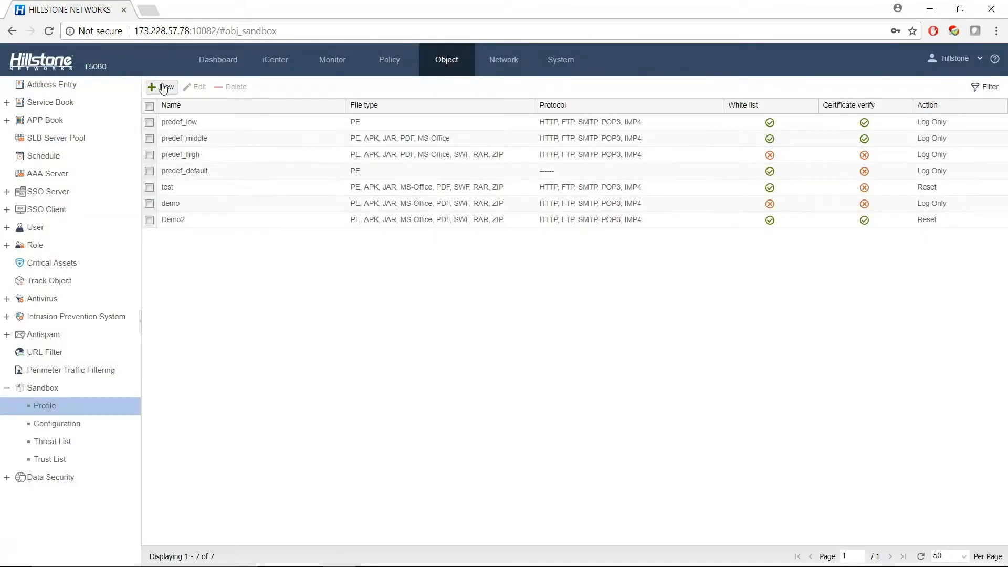
- Create a new sandbox profile DEMO3 with White list and Certificate verify enabled
{"action": "left_click", "coordinate": [165, 87]}
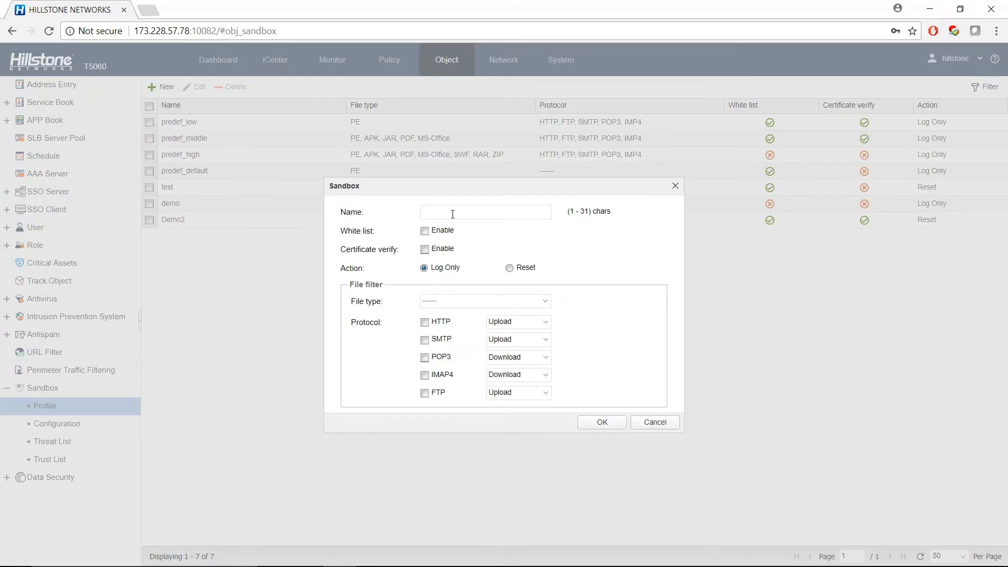
{"action": "type", "text": "D"}
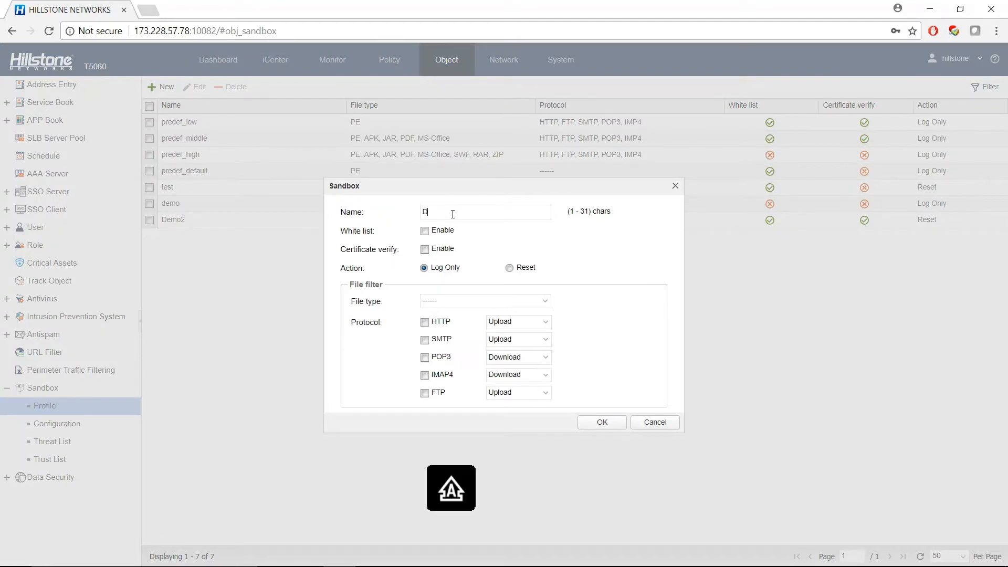
{"action": "type", "text": "EMO3"}
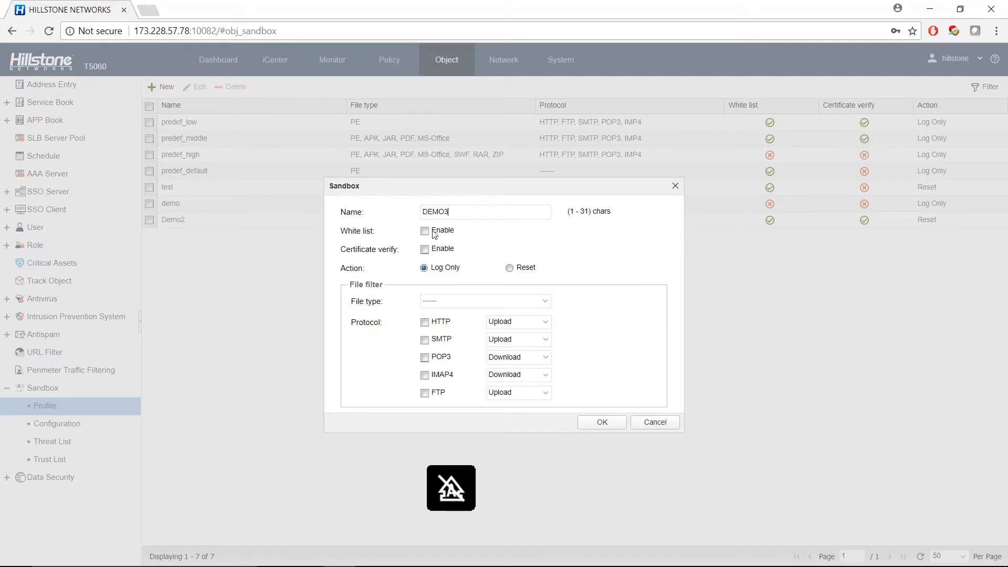
{"action": "left_click", "coordinate": [424, 230]}
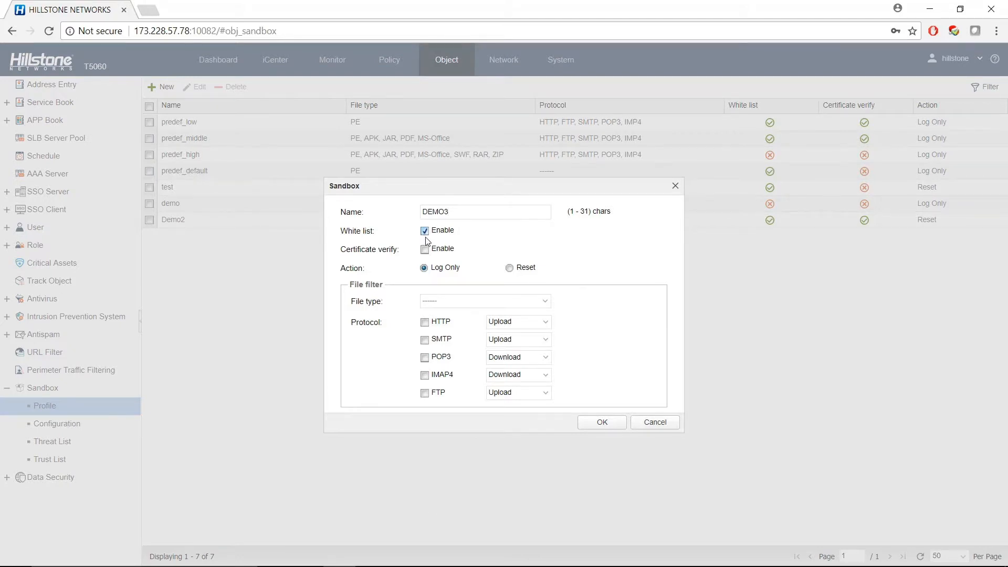
{"action": "left_click", "coordinate": [426, 250]}
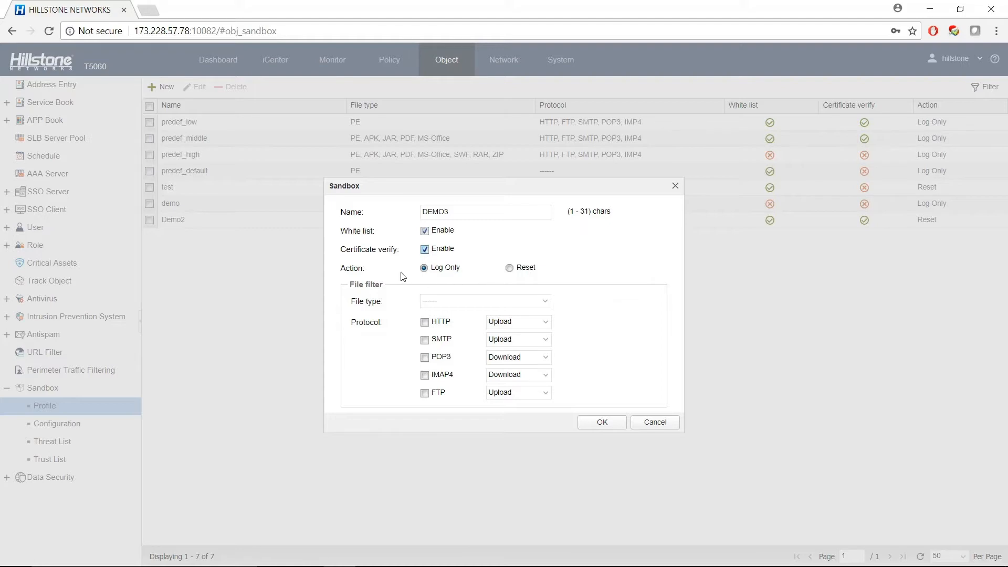
{"action": "mouse_move", "coordinate": [415, 278]}
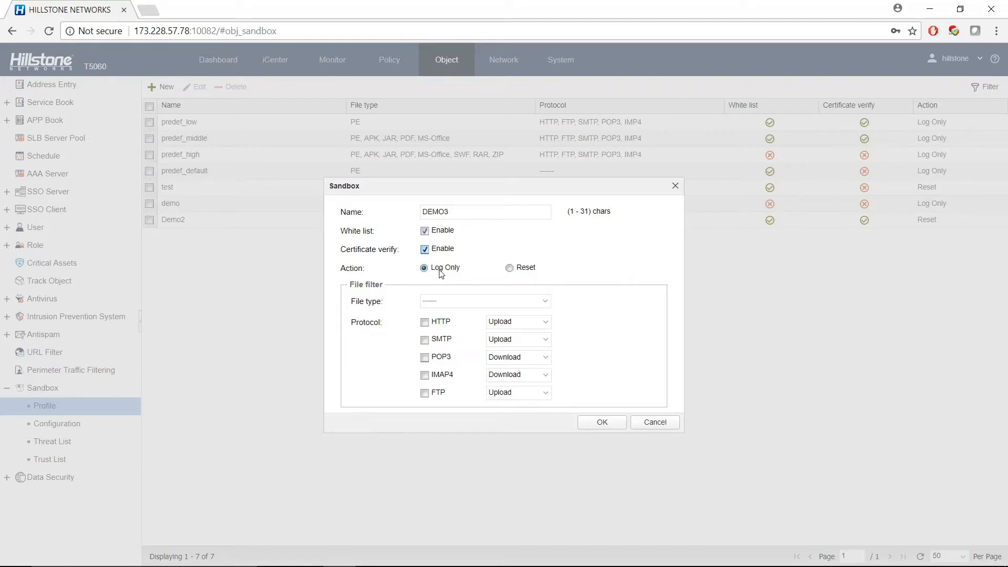
- Set DEMO3 to Reset action, all file types, and HTTP, FTP, SMTP, POP3, IMAP4 inspection with HTTP Bothway
{"action": "left_click", "coordinate": [508, 268]}
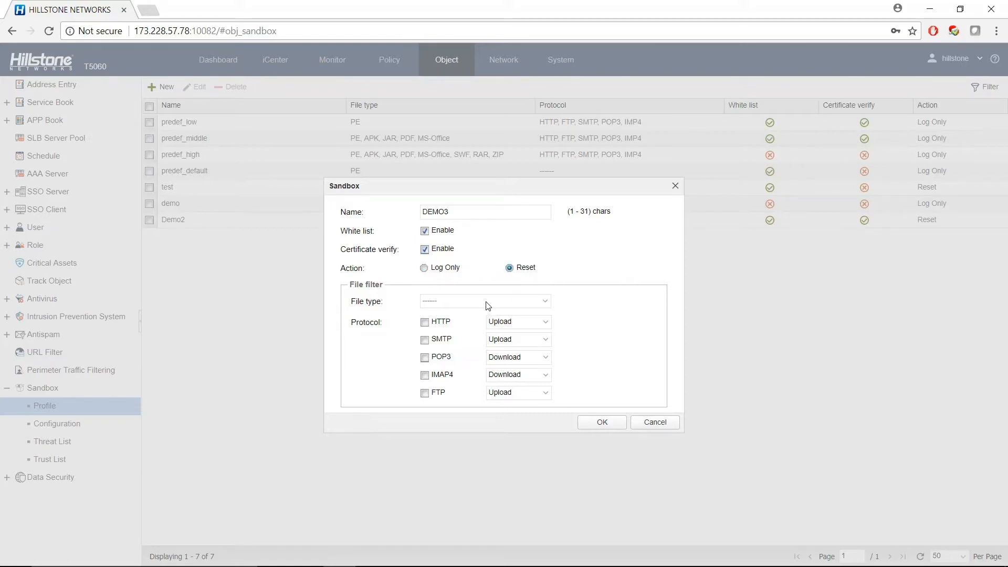
{"action": "left_click", "coordinate": [483, 301]}
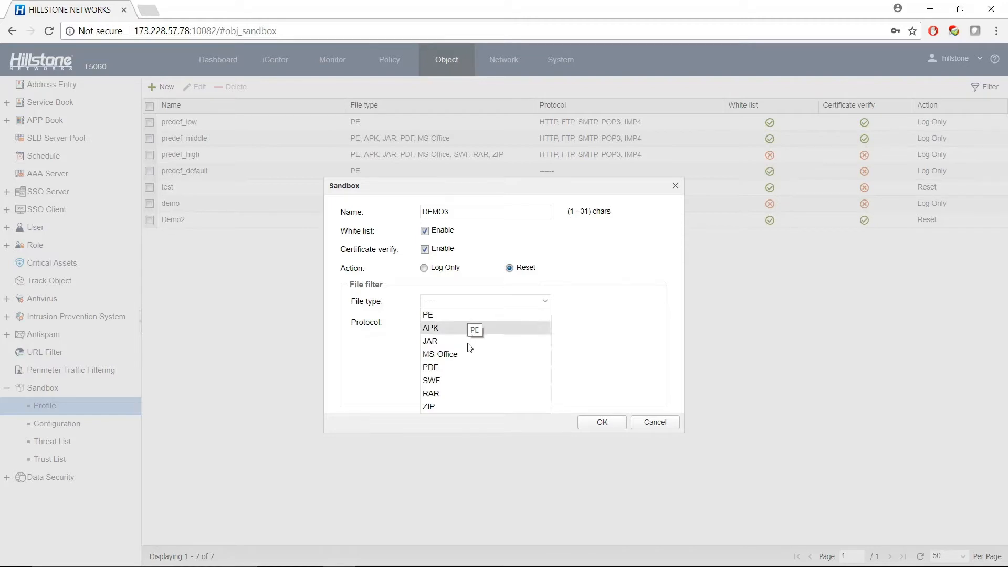
{"action": "left_click", "coordinate": [427, 313]}
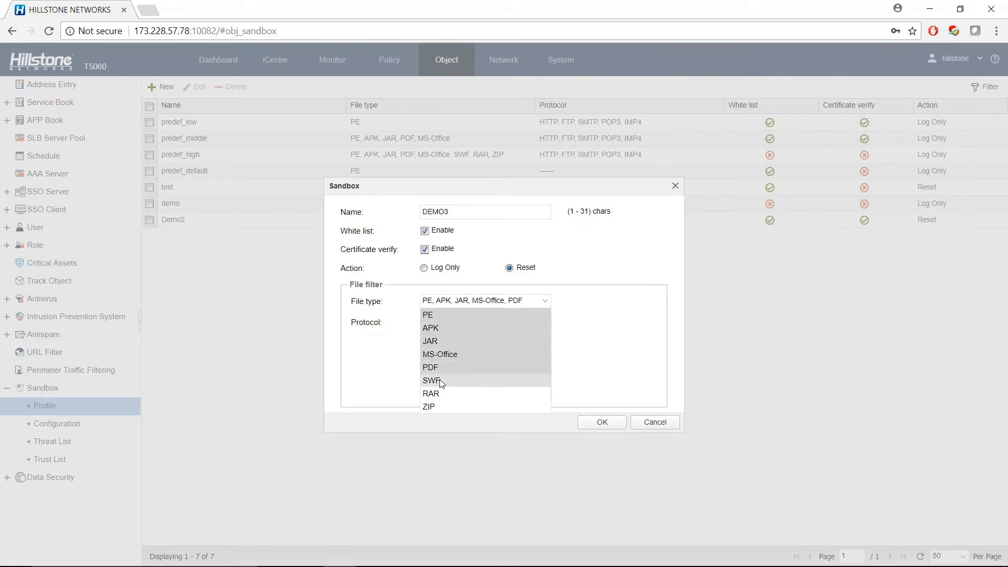
{"action": "left_click", "coordinate": [430, 380]}
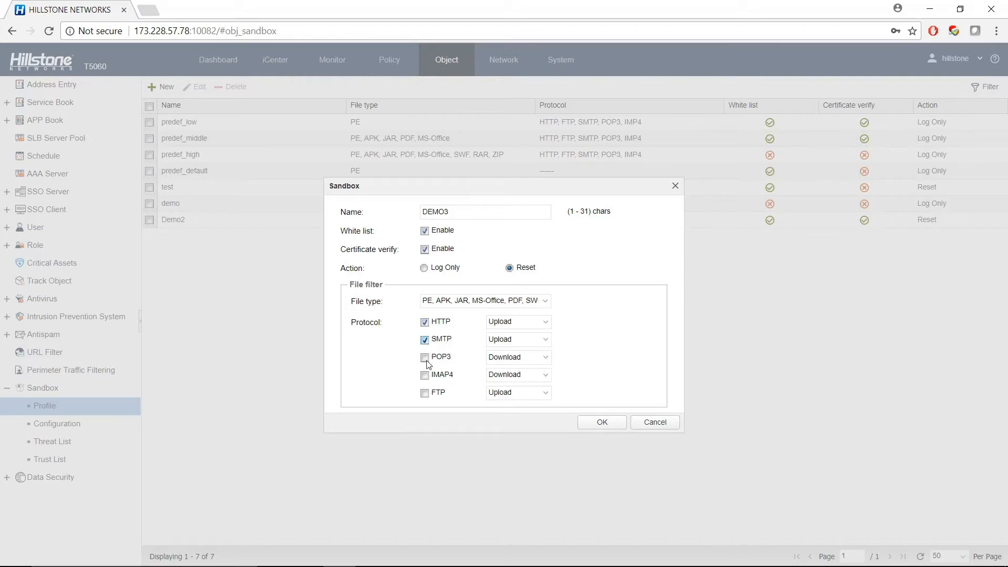
{"action": "left_click", "coordinate": [424, 357]}
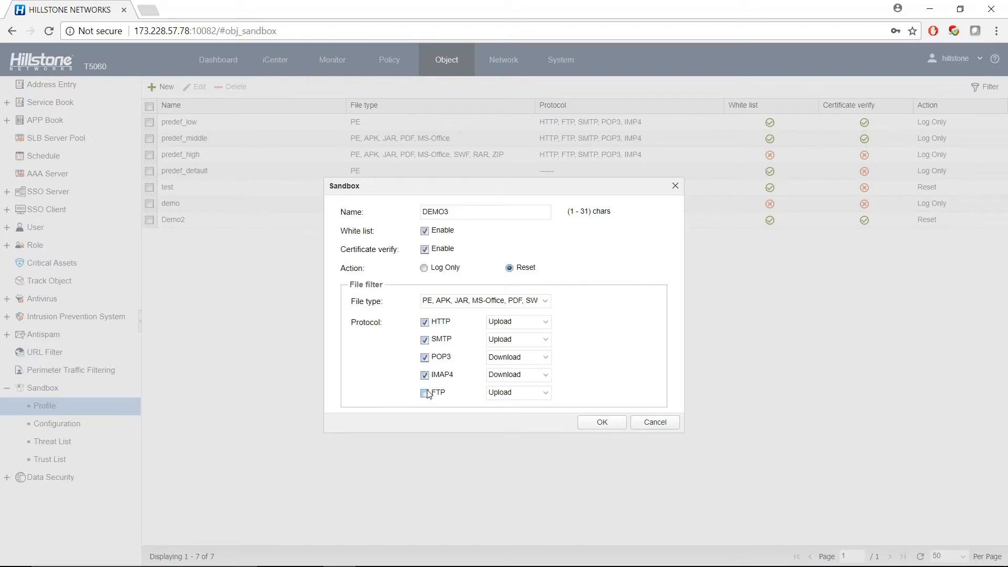
{"action": "left_click", "coordinate": [518, 321]}
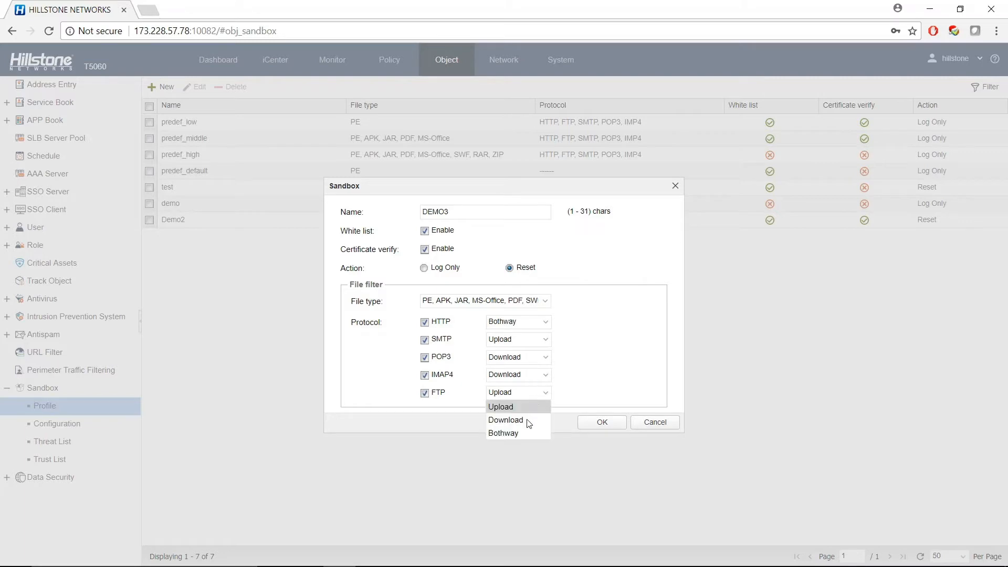
{"action": "left_click", "coordinate": [601, 422]}
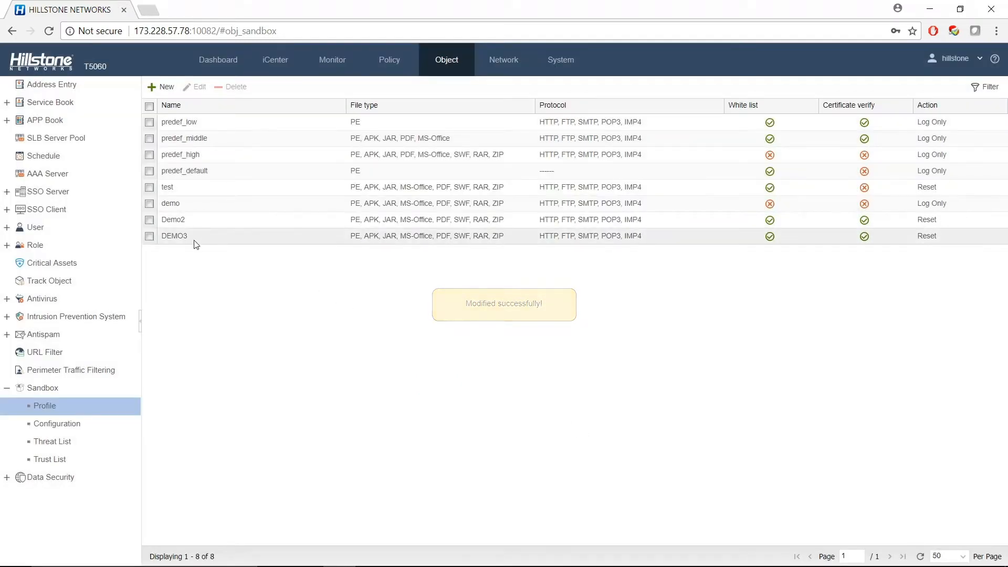
- Save DEMO3 and show the Sandbox Global Configuration with per-type file size limits
{"action": "left_click", "coordinate": [56, 423]}
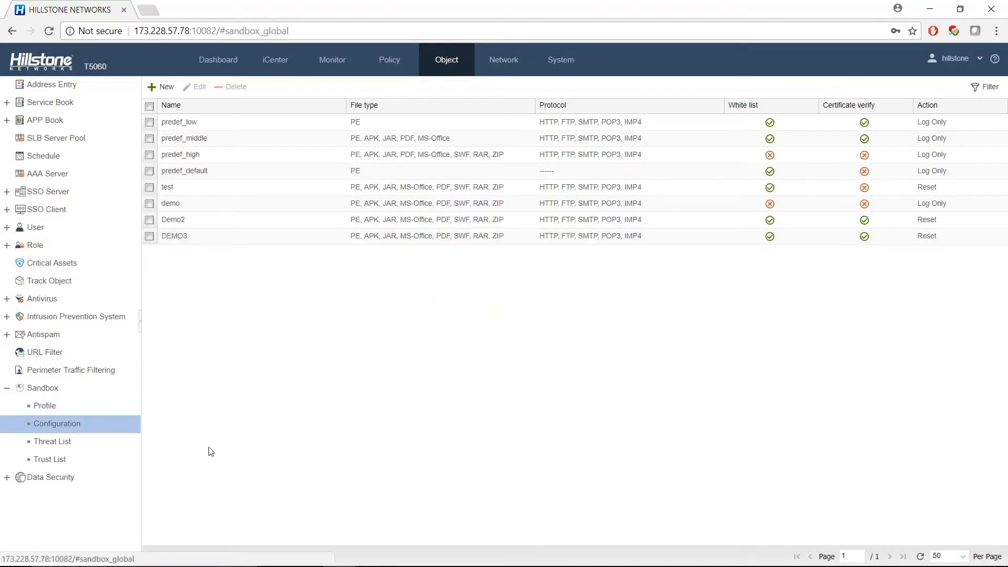
{"action": "left_click", "coordinate": [57, 423]}
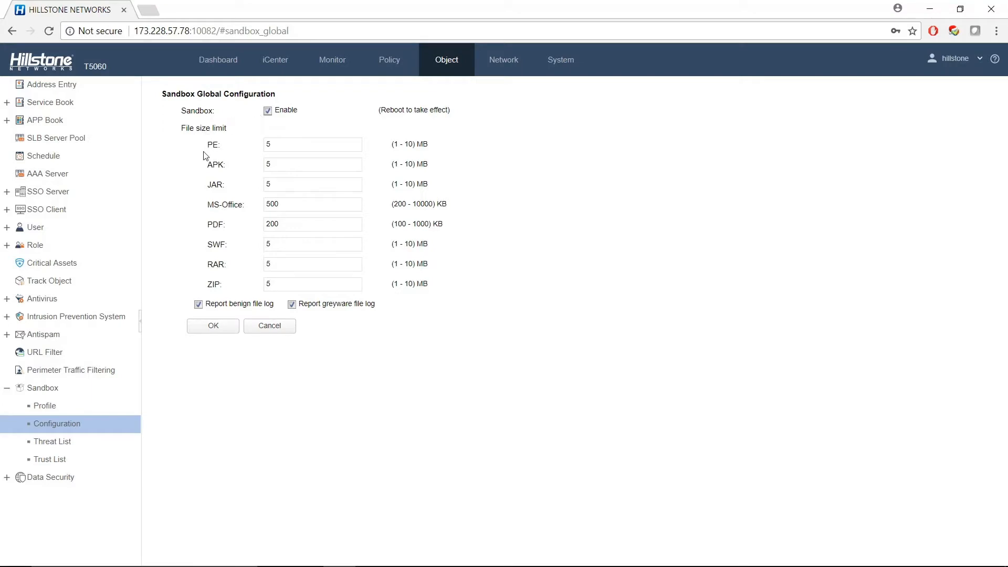
{"action": "mouse_move", "coordinate": [227, 159]}
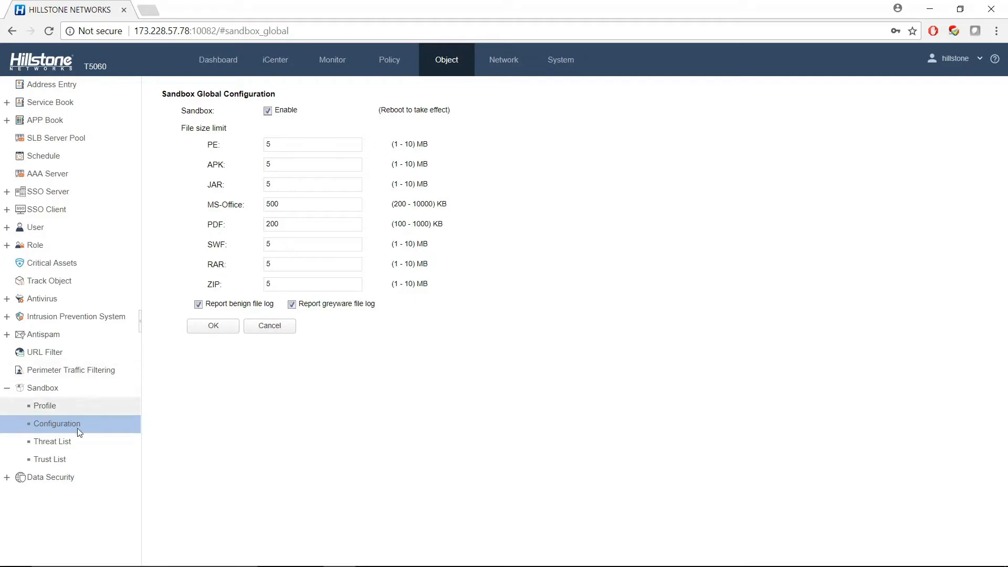
- Review the sandbox Threat List and Trust List, then go to the Security Policy list
{"action": "left_click", "coordinate": [53, 441]}
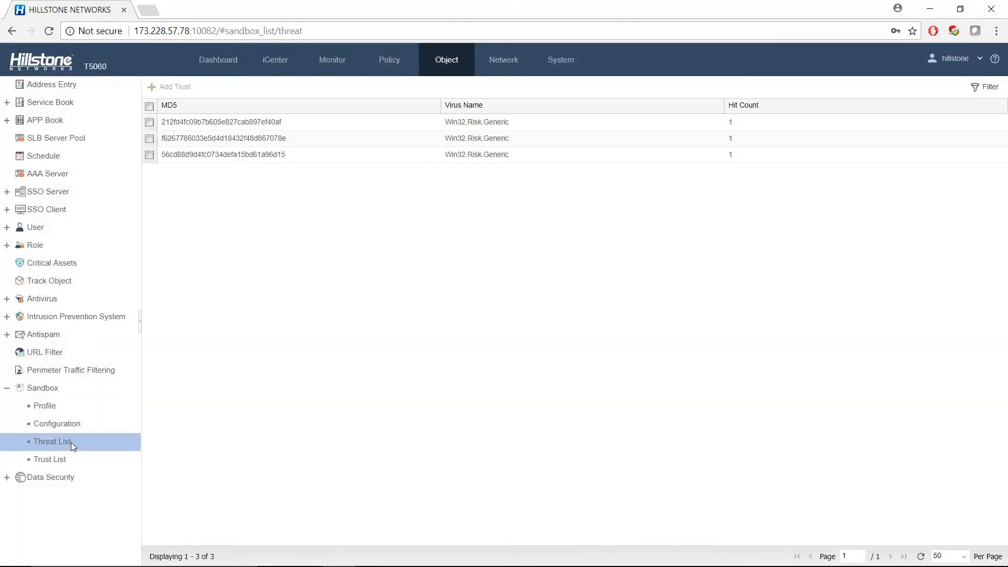
{"action": "mouse_move", "coordinate": [297, 138]}
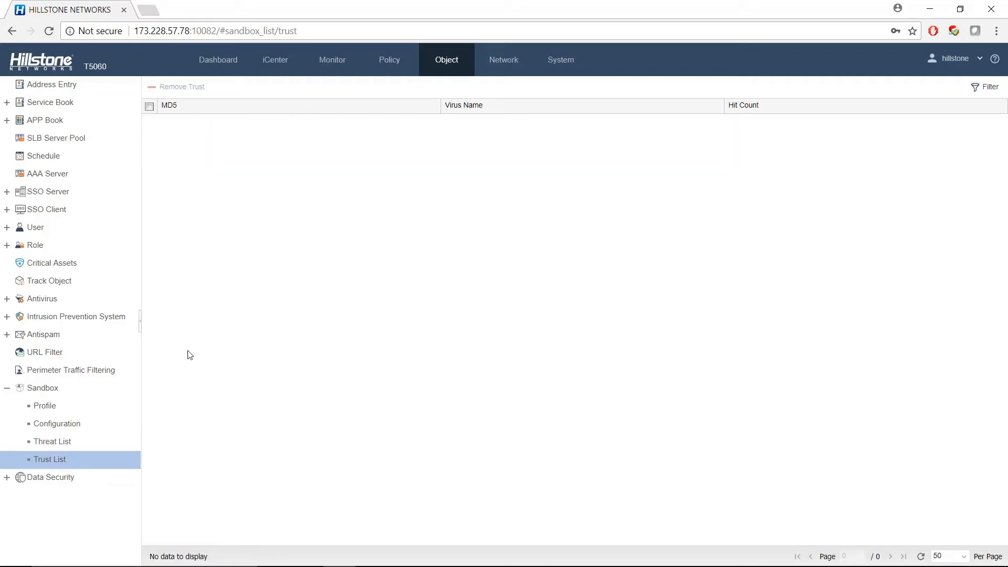
{"action": "mouse_move", "coordinate": [225, 425]}
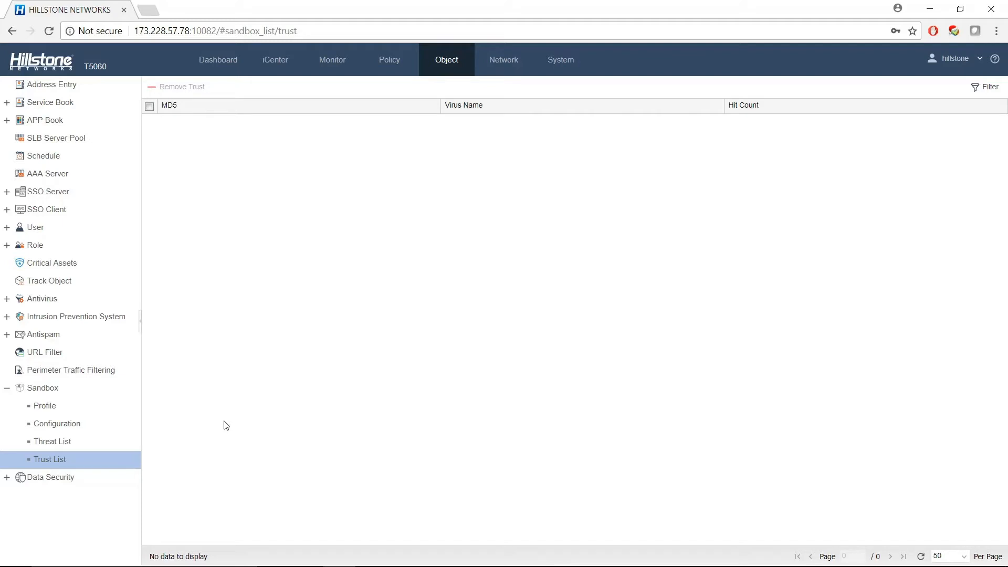
{"action": "left_click", "coordinate": [389, 59]}
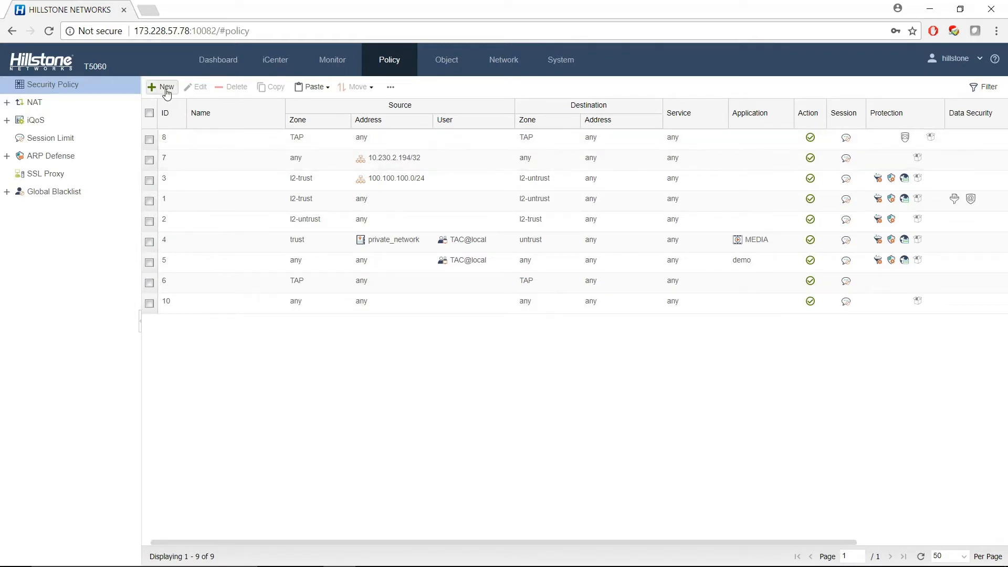
- Add a security policy with Sandbox protection using profile DEMO3, positioned at Top
{"action": "left_click", "coordinate": [161, 87]}
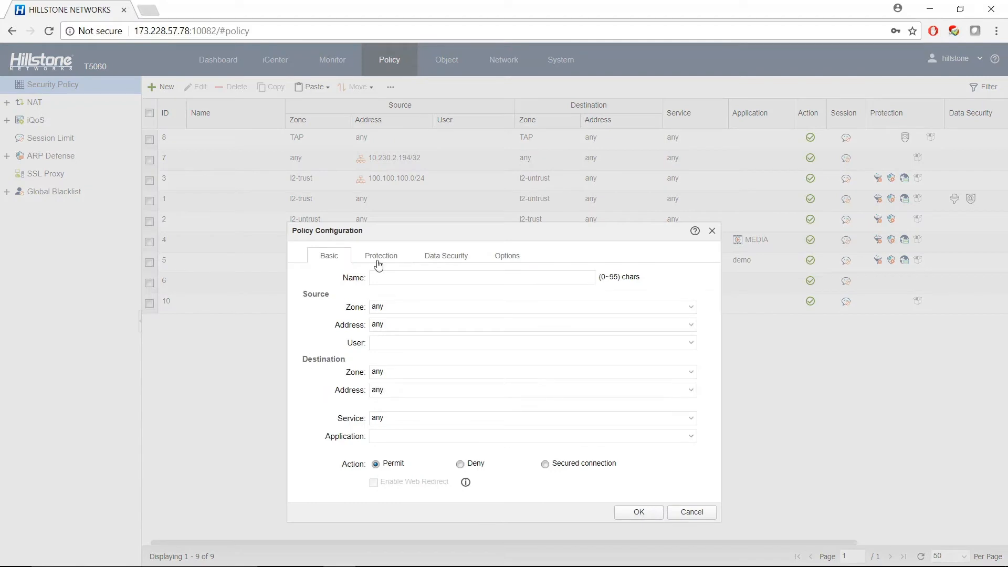
{"action": "mouse_move", "coordinate": [410, 265]}
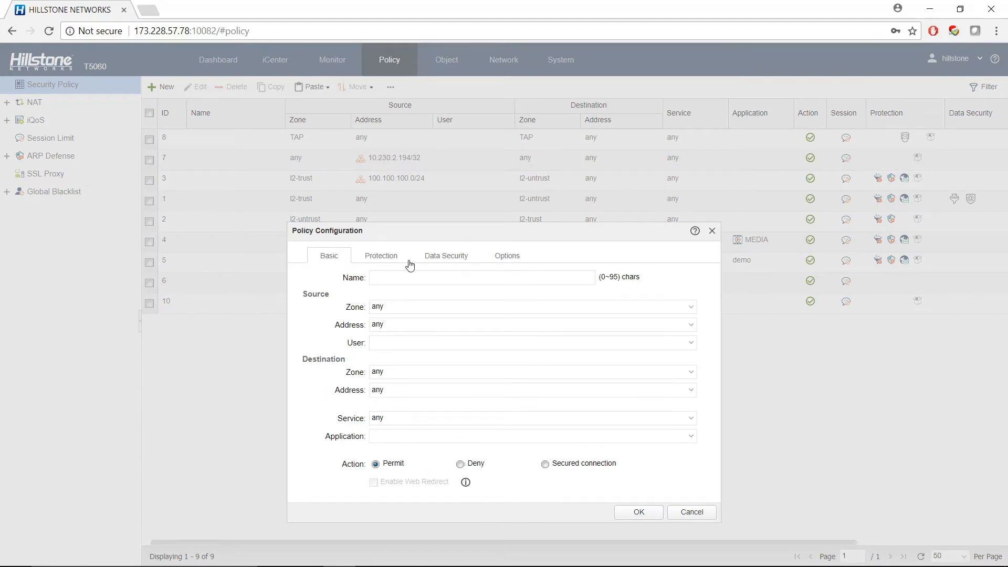
{"action": "left_click", "coordinate": [380, 255]}
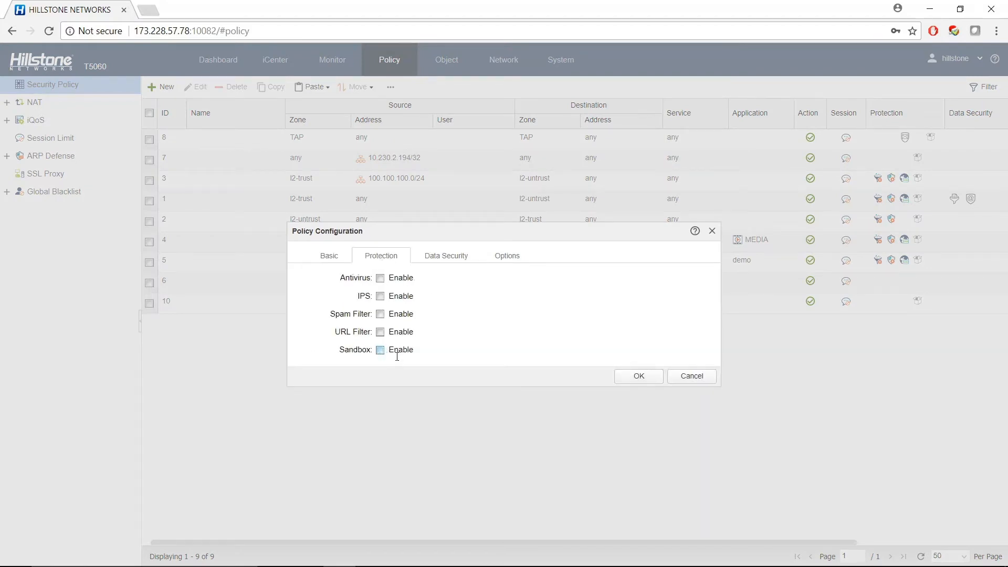
{"action": "left_click", "coordinate": [379, 349]}
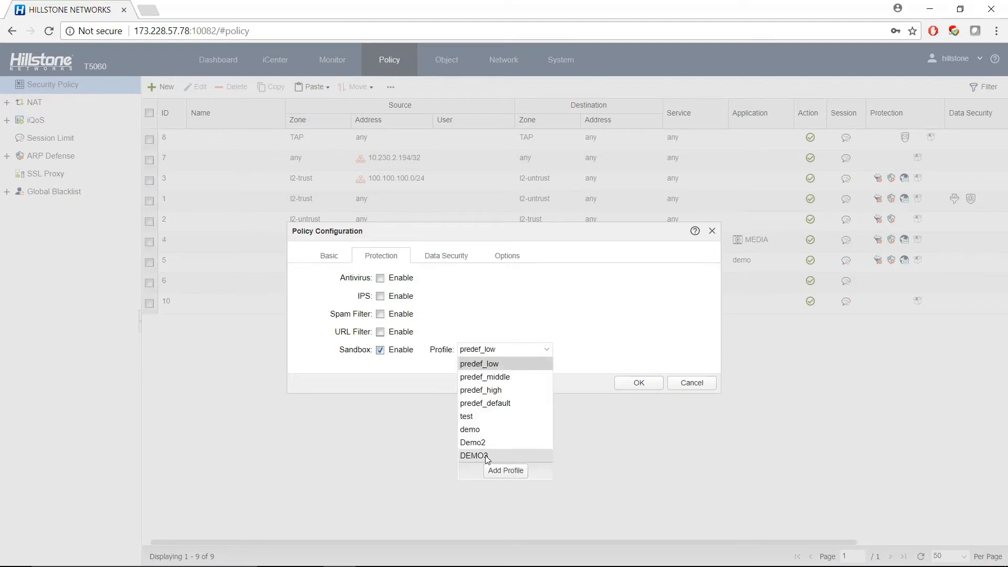
{"action": "left_click", "coordinate": [506, 256]}
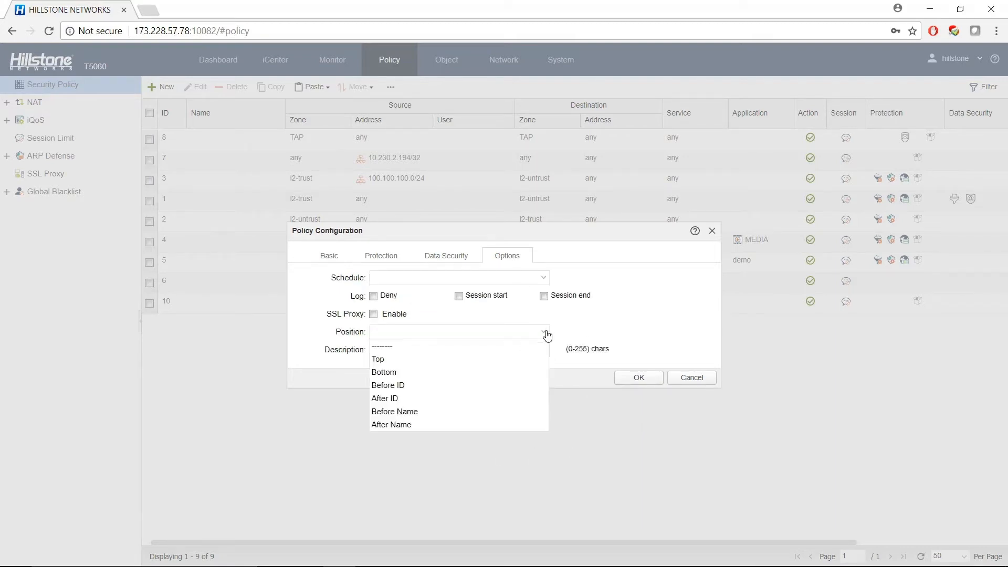
{"action": "left_click", "coordinate": [378, 359]}
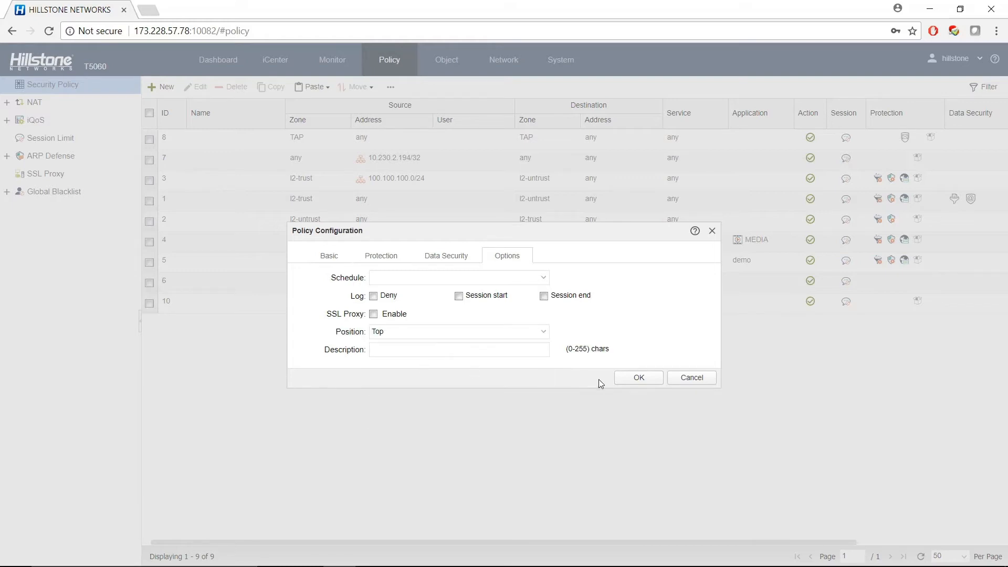
{"action": "left_click", "coordinate": [637, 377]}
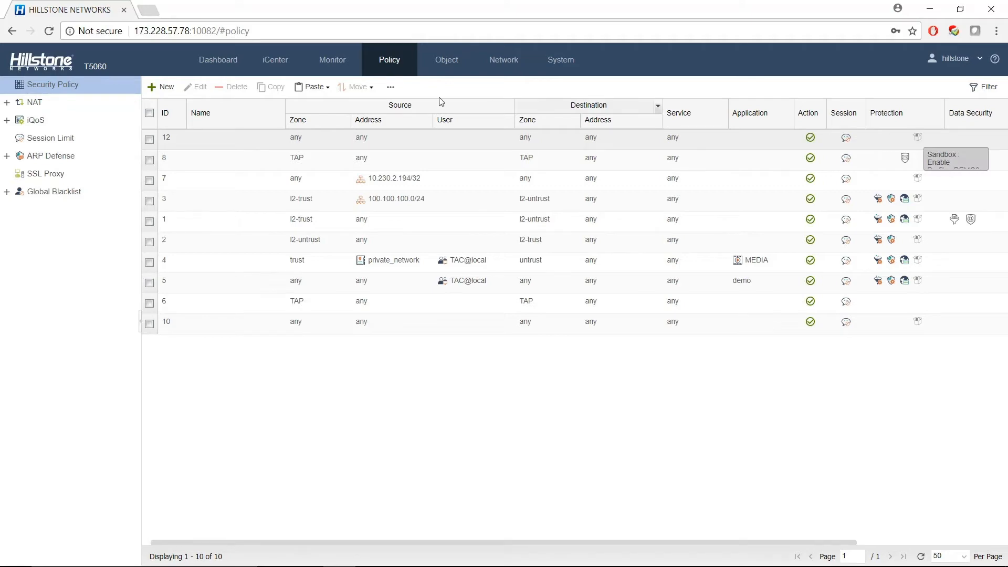
- View the Monitor CloudSandBox log and scroll to the row with a malware verdict
{"action": "left_click", "coordinate": [60, 494]}
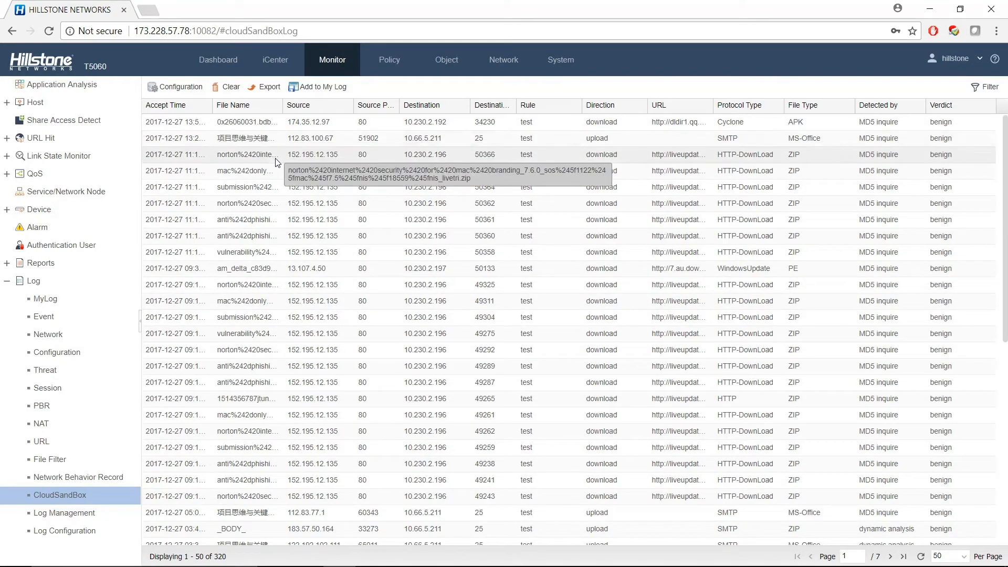
{"action": "mouse_move", "coordinate": [260, 187]}
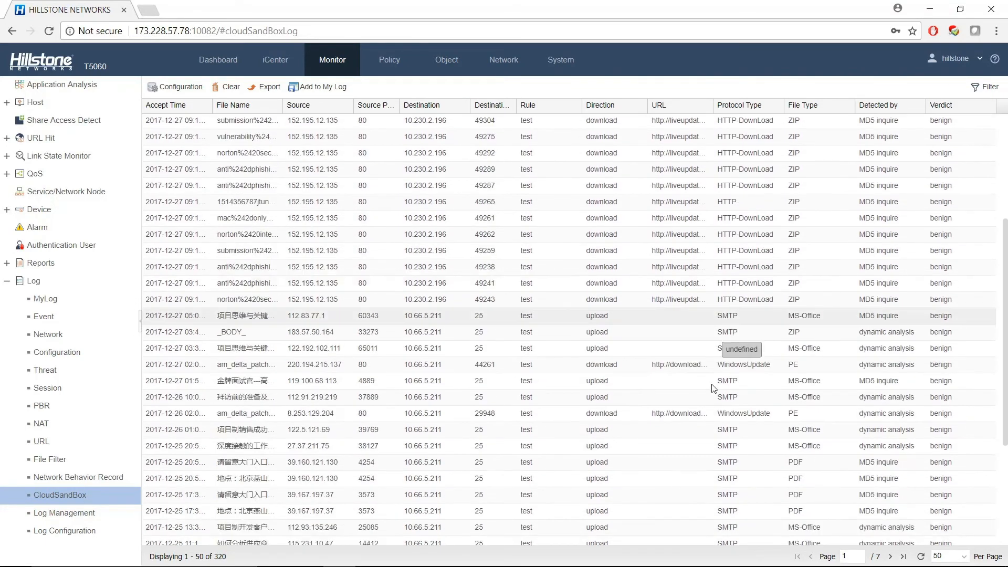
{"action": "scroll", "scroll_direction": "down", "scroll_amount": 3}
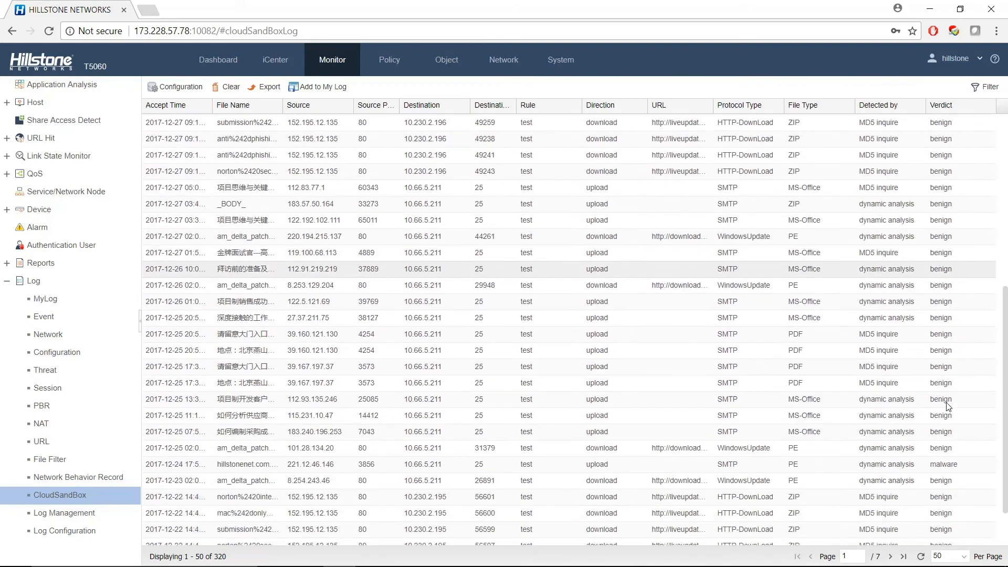
{"action": "scroll", "scroll_direction": "down", "scroll_amount": 3}
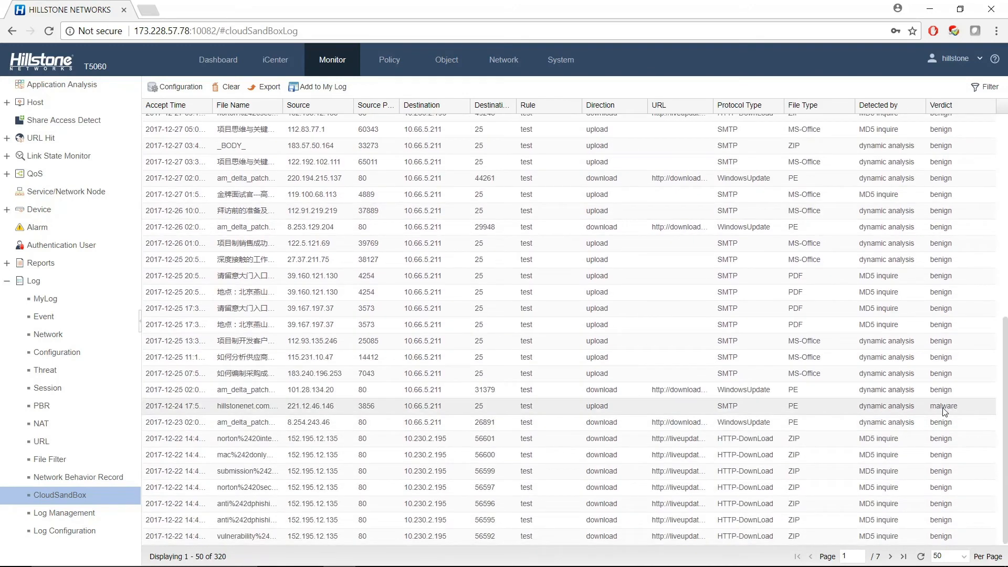
{"action": "mouse_move", "coordinate": [950, 414]}
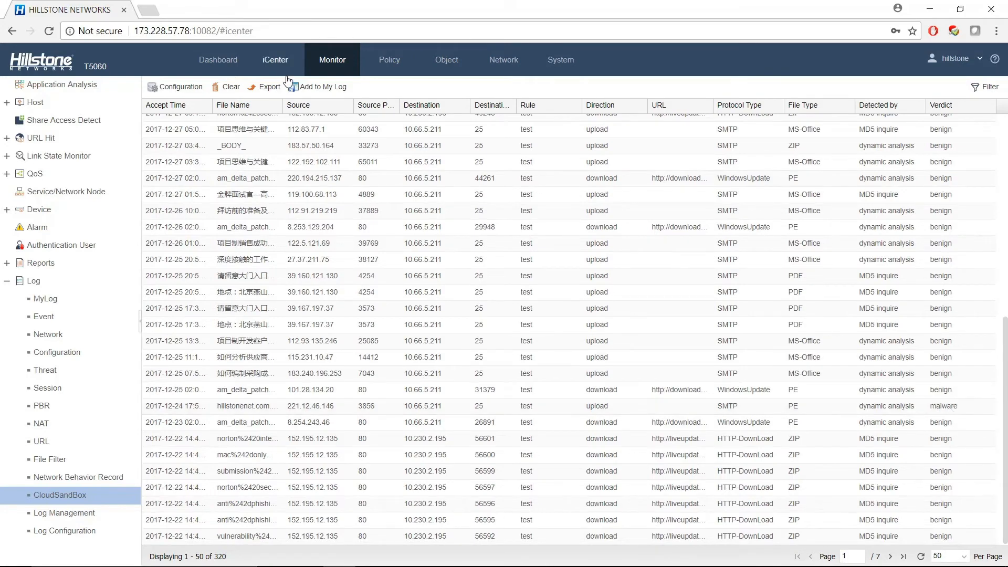
- In iCenter Threat, expand Win32.Risk.Generic and show details of its latest occurrence
{"action": "left_click", "coordinate": [275, 59]}
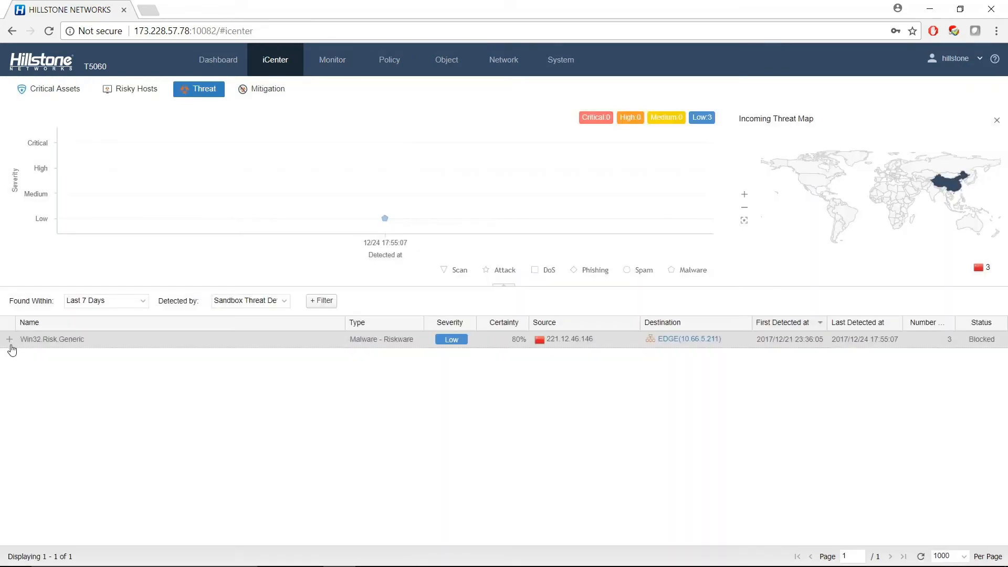
{"action": "left_click", "coordinate": [10, 339]}
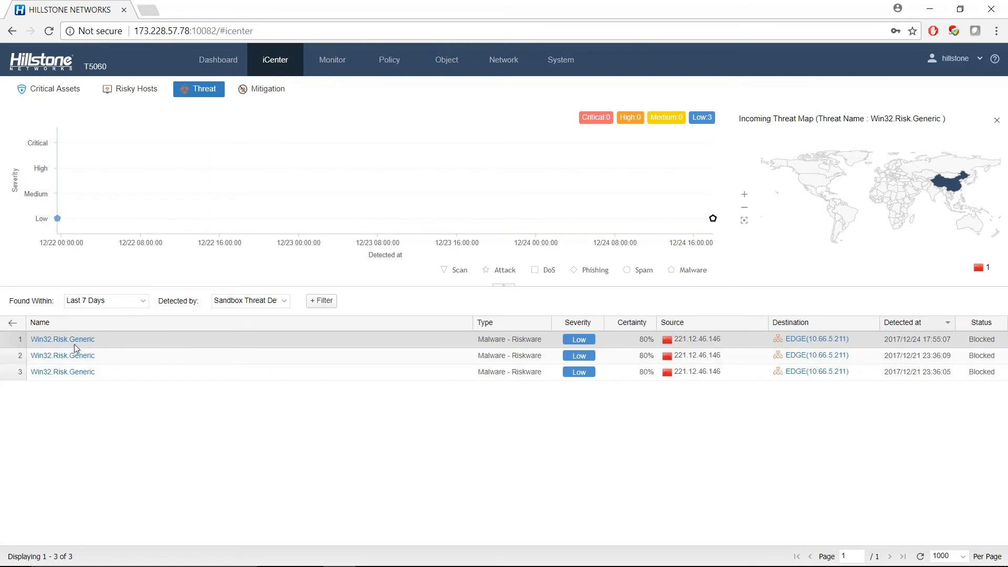
{"action": "left_click", "coordinate": [62, 339]}
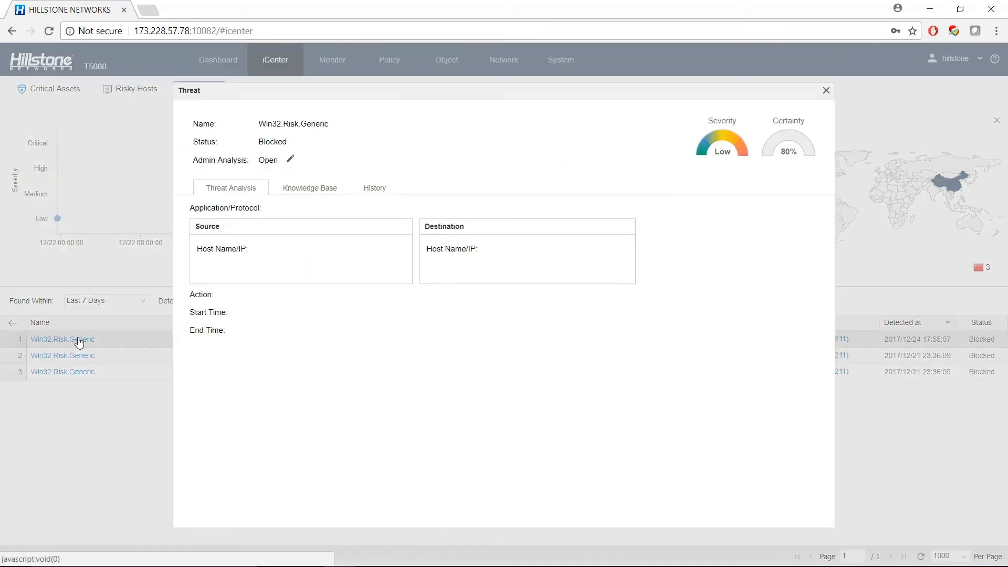
{"action": "left_click", "coordinate": [62, 339]}
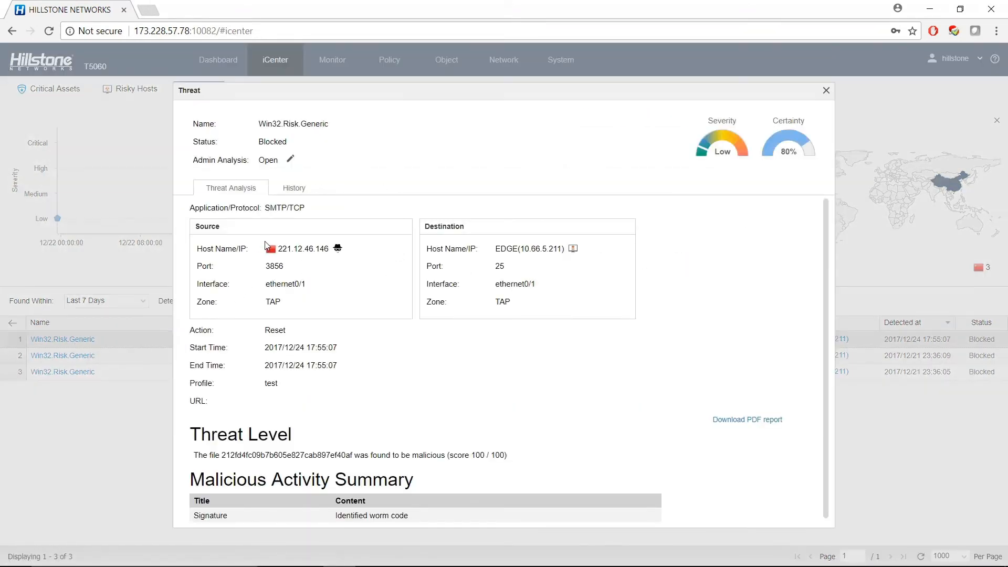
{"action": "mouse_move", "coordinate": [529, 248]}
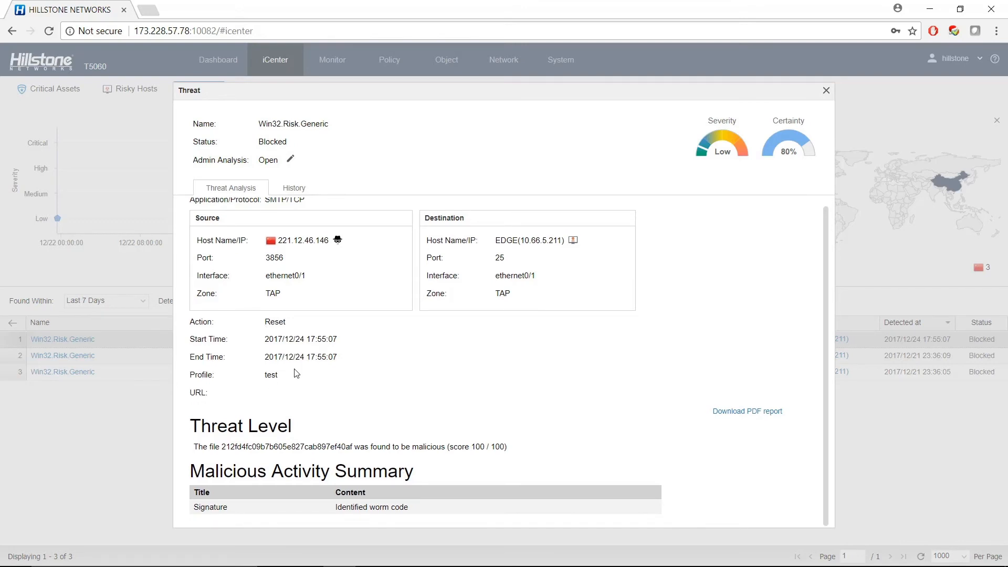
{"action": "mouse_move", "coordinate": [207, 430]}
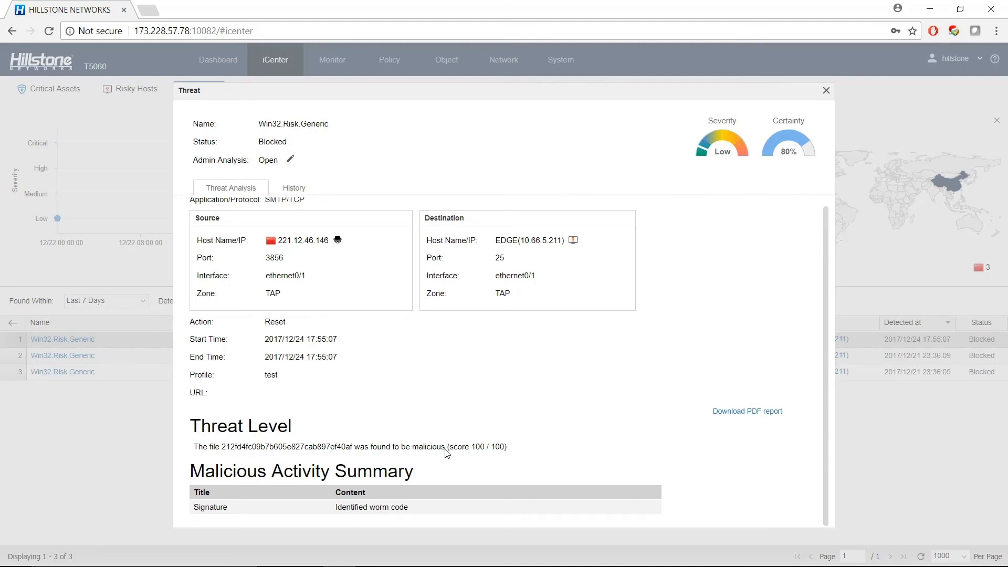
{"action": "mouse_move", "coordinate": [334, 483]}
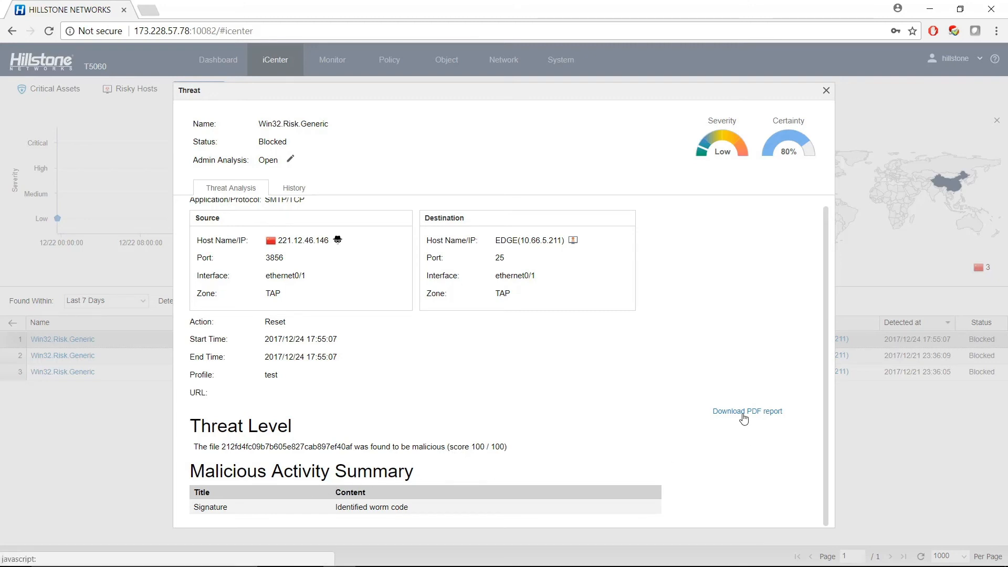
- Download the threat's PDF analysis report and view it in a new browser tab
{"action": "left_click", "coordinate": [746, 411]}
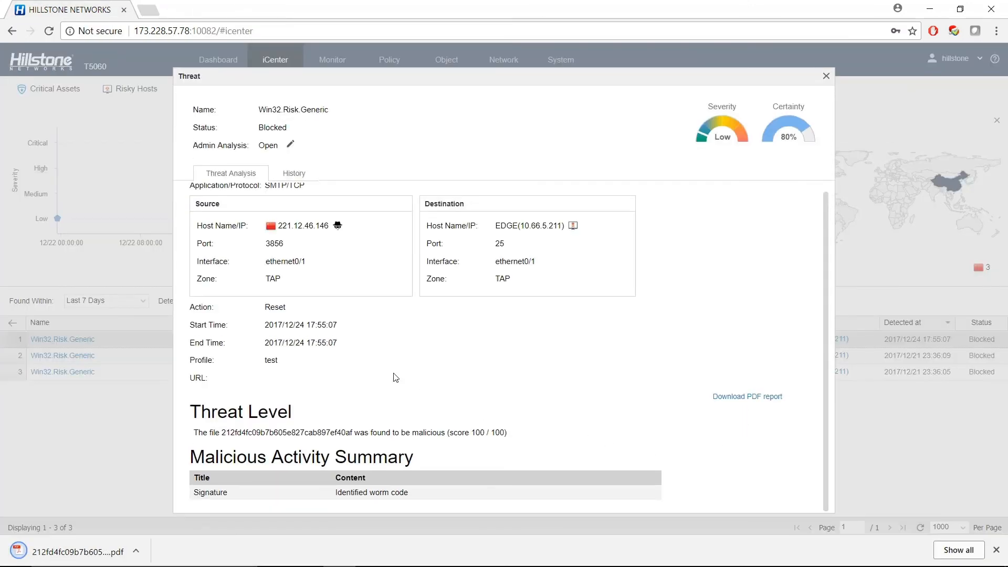
{"action": "left_click", "coordinate": [746, 396]}
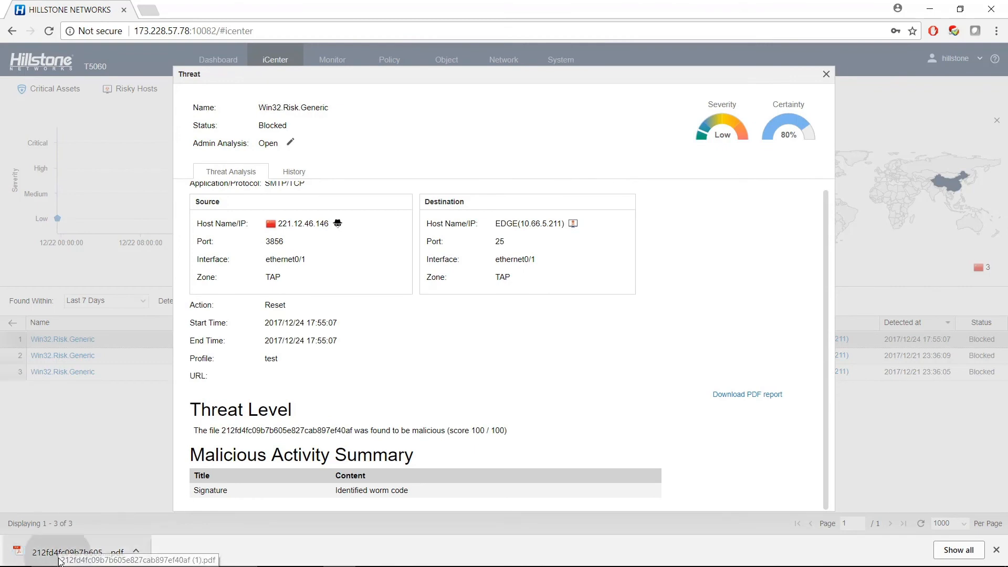
{"action": "left_click", "coordinate": [73, 551]}
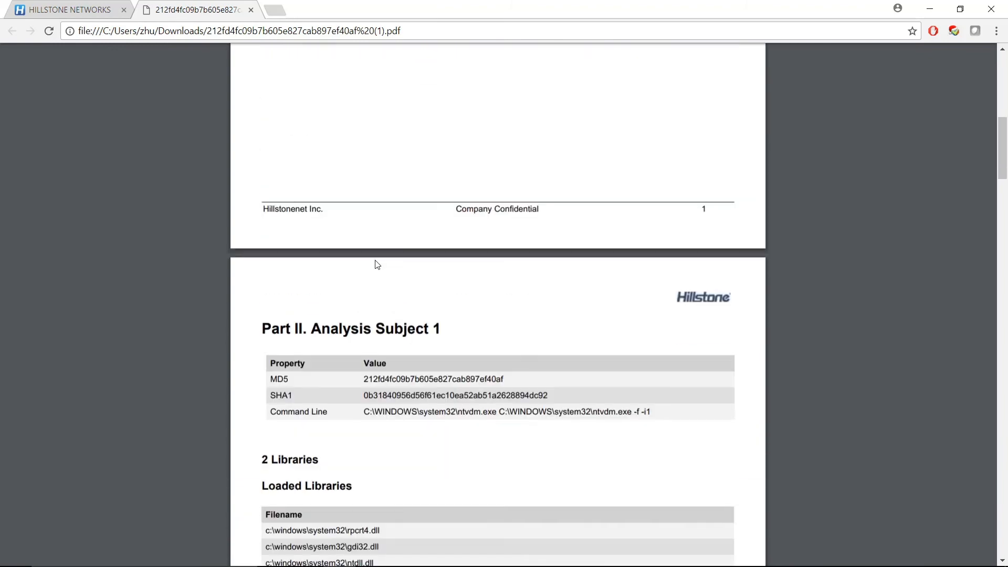
- Scroll through the PDF report to the network activity and Yara Signatures sections on page 6
{"action": "scroll", "scroll_direction": "down", "scroll_amount": 3}
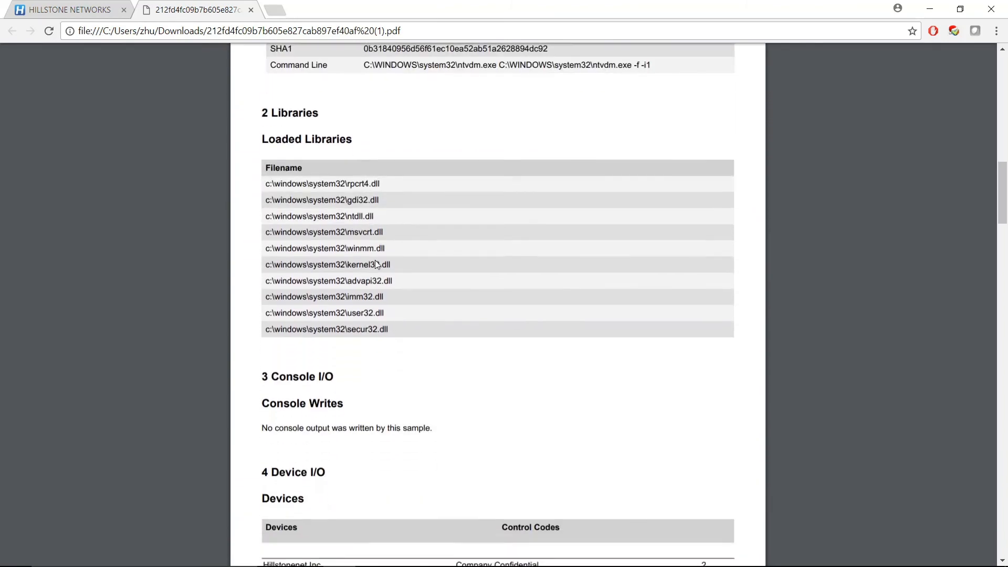
{"action": "scroll", "scroll_direction": "down", "scroll_amount": 3}
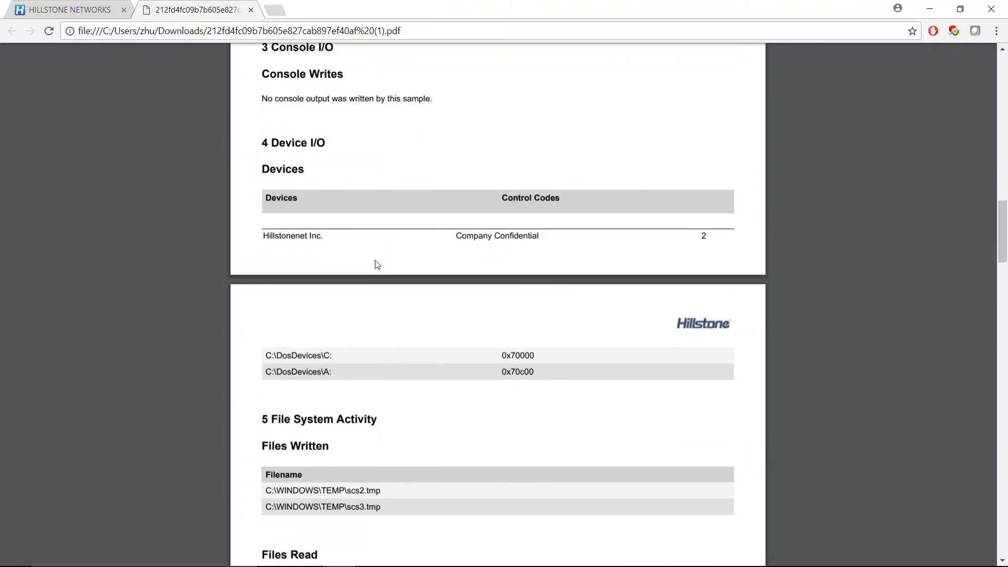
{"action": "scroll", "scroll_direction": "down", "scroll_amount": 3}
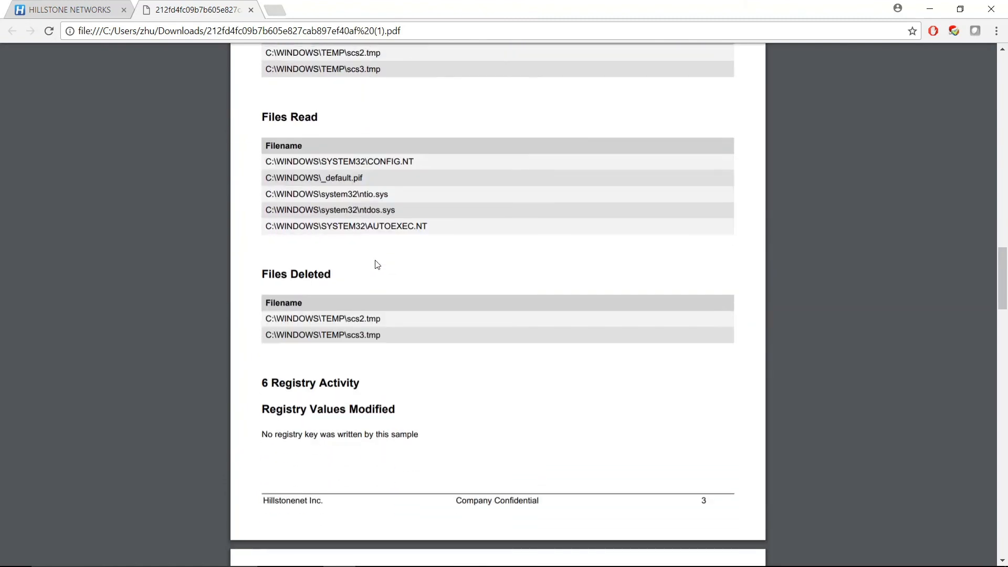
{"action": "scroll", "scroll_direction": "down", "scroll_amount": 3}
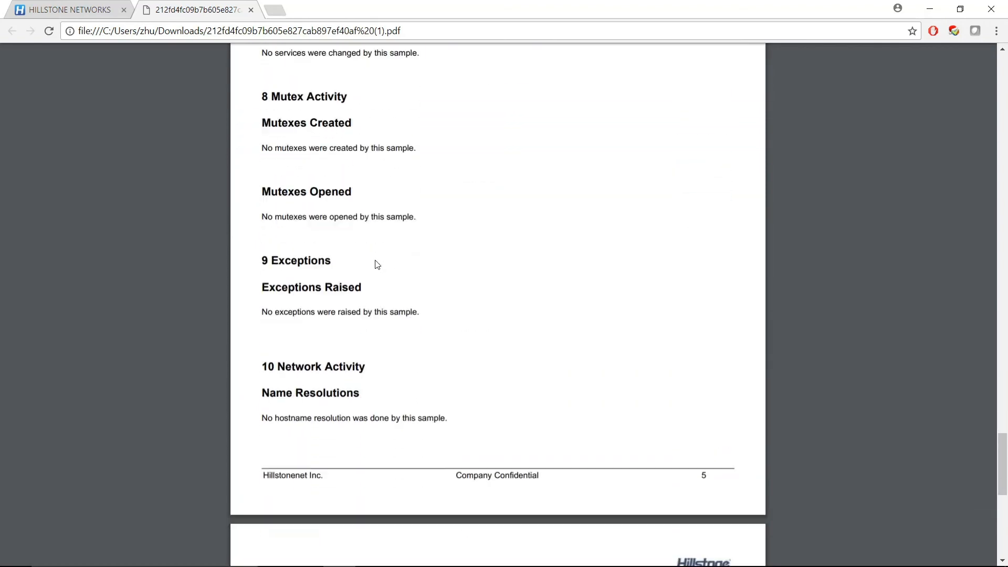
{"action": "scroll", "scroll_direction": "down", "scroll_amount": 3}
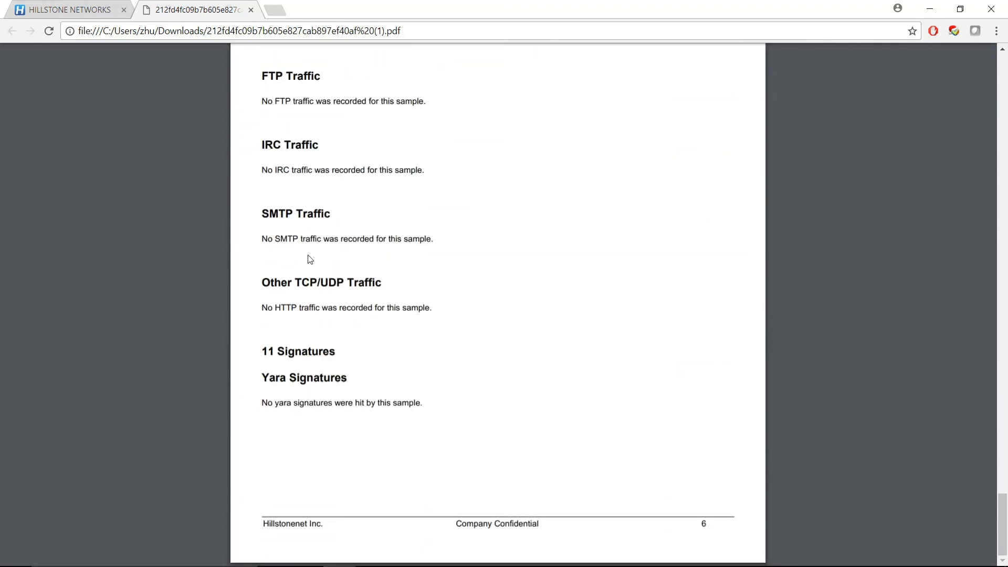